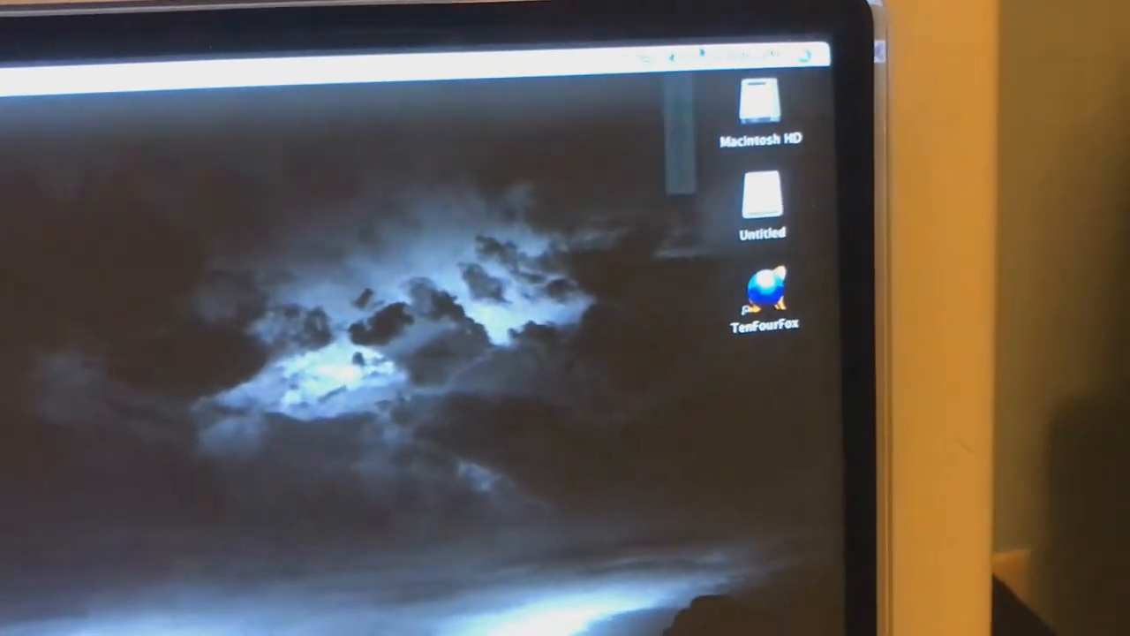
# - View About This Mac: version 10.4.11, 1.25 GHz PowerPC G4, 2 GB memory
pyautogui.click(557, 203)
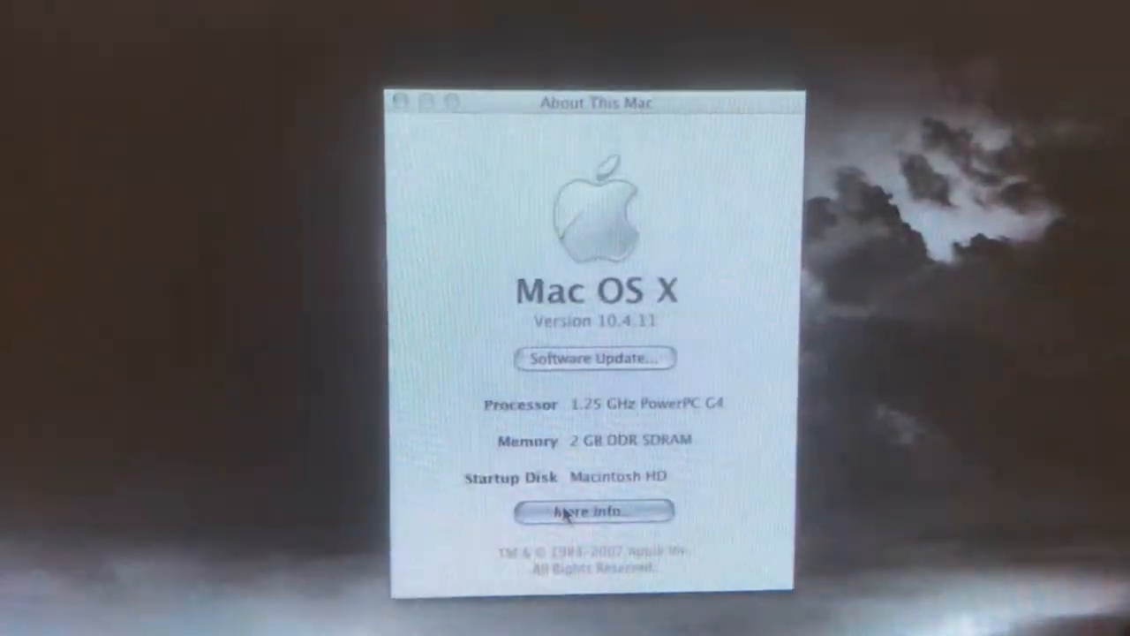
# - Launch System Profiler from the About This Mac window via More Info
pyautogui.click(594, 510)
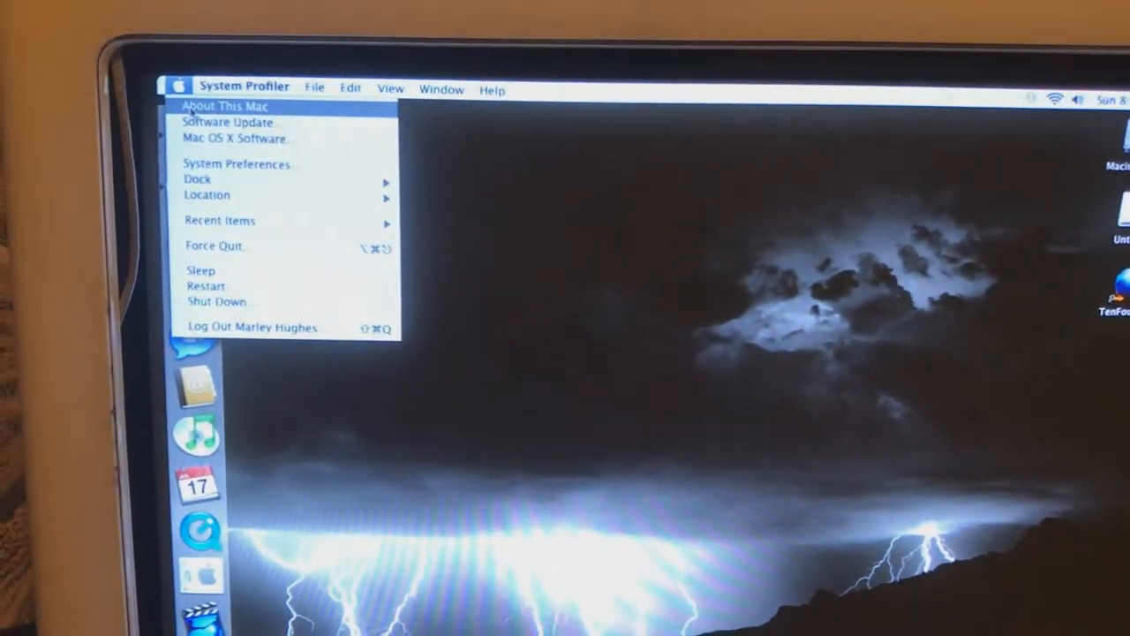
# - Show the Macintosh HD contents in a Finder window (Applications, Games, Library, Users)
pyautogui.click(230, 106)
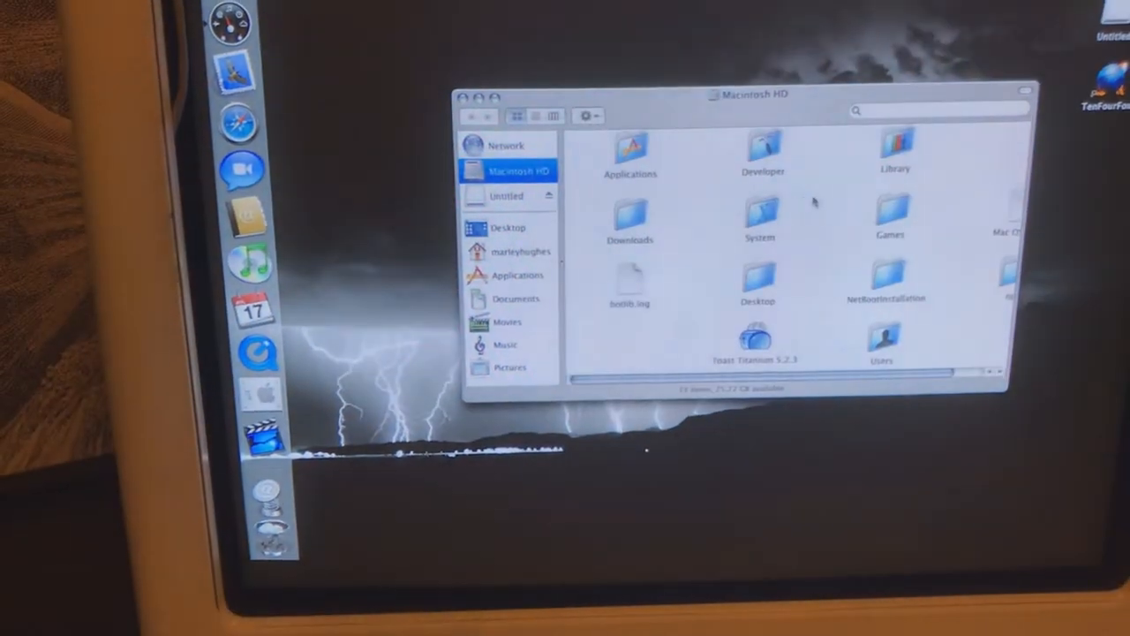
# - Enter the Games folder and launch MarbleBlast Gold from its folder
pyautogui.doubleClick(890, 215)
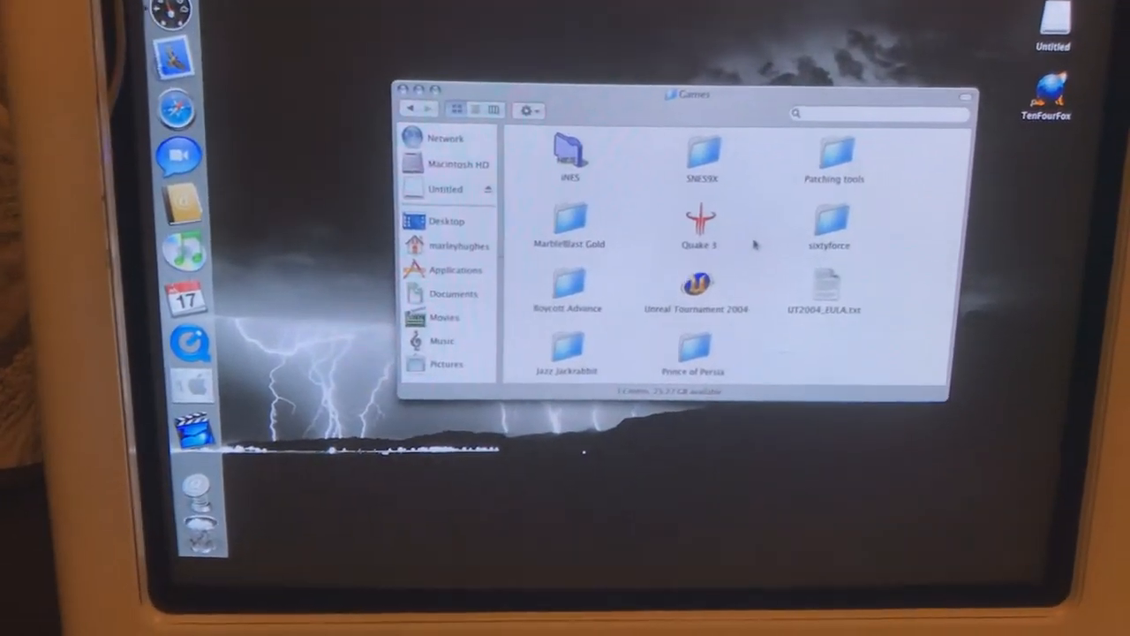
pyautogui.doubleClick(569, 221)
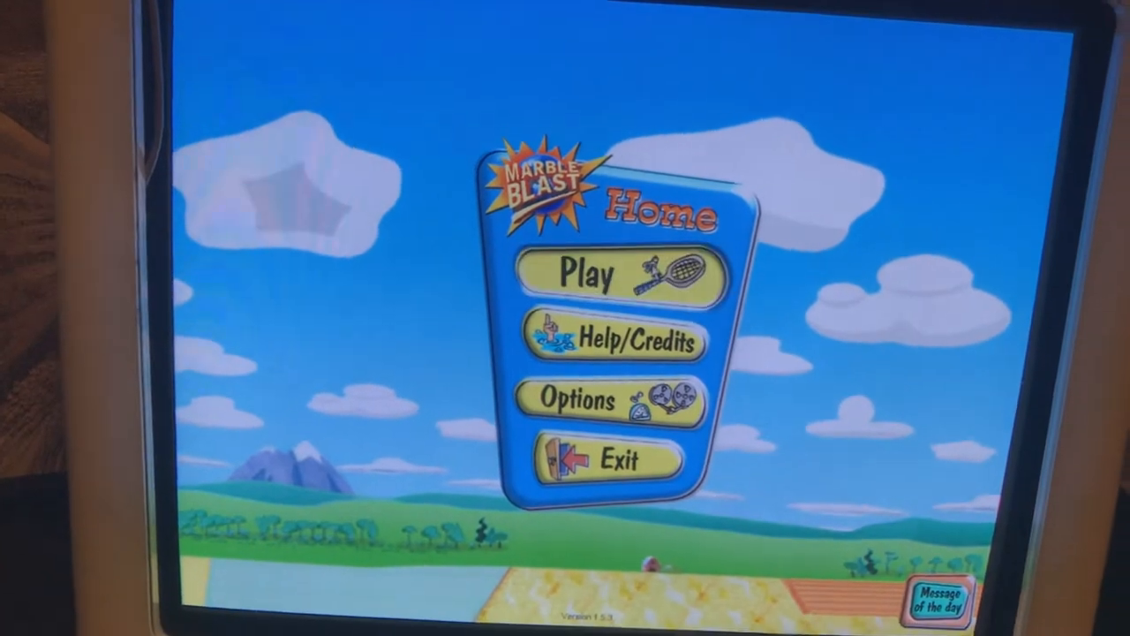
# - Start the Advanced level Battlements from the Play menu
pyautogui.click(586, 276)
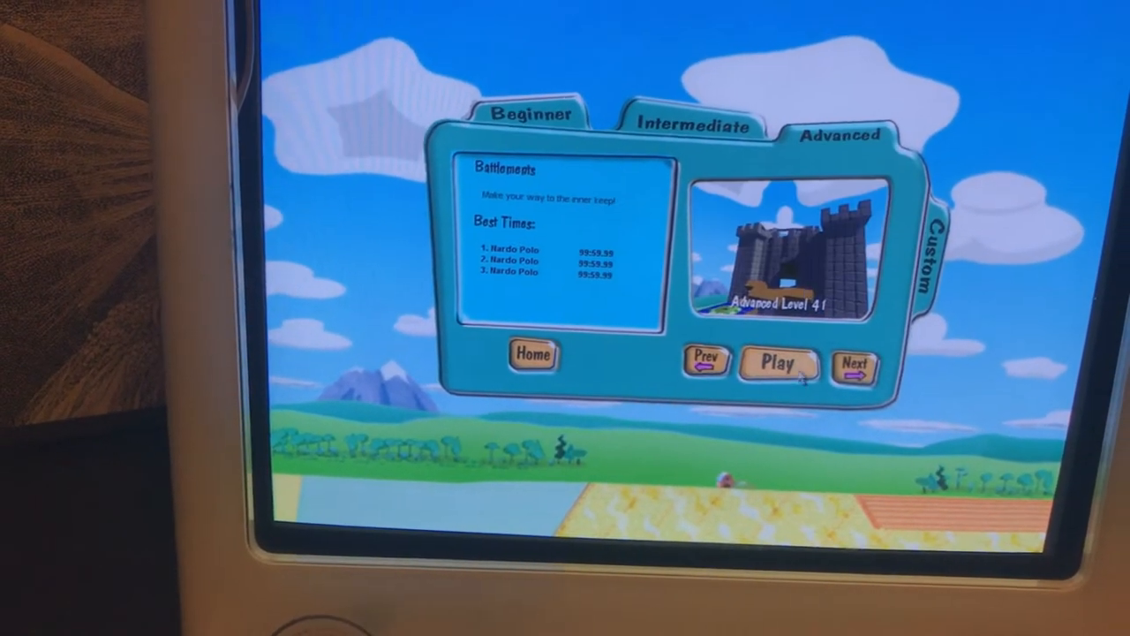
pyautogui.click(777, 362)
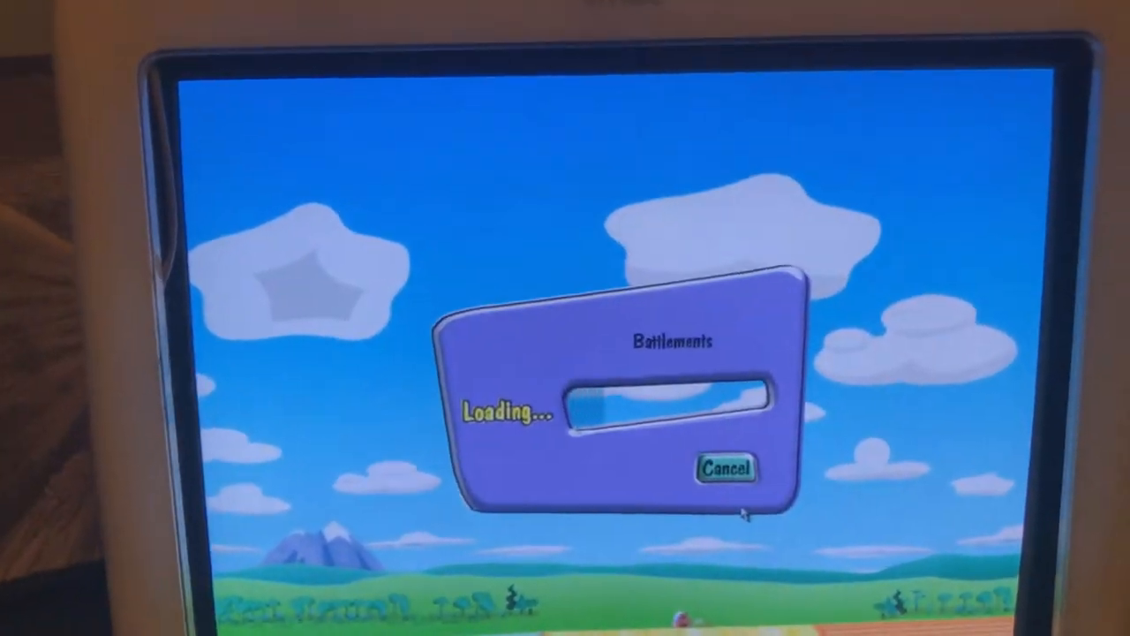